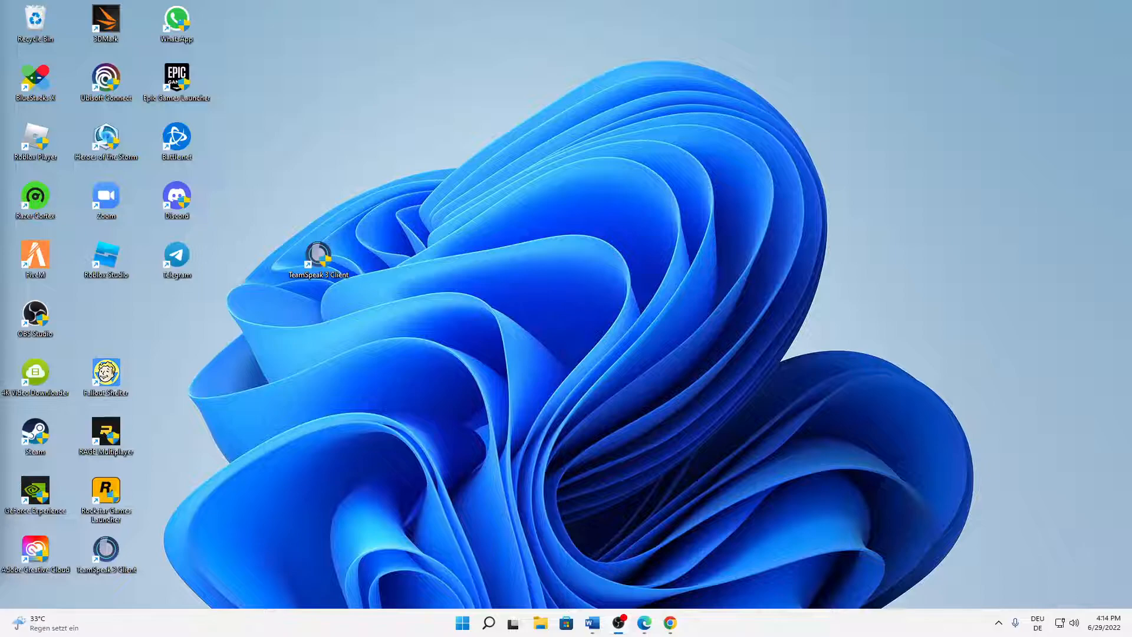
{"action": "mouse_move", "coordinate": [14, 333]}
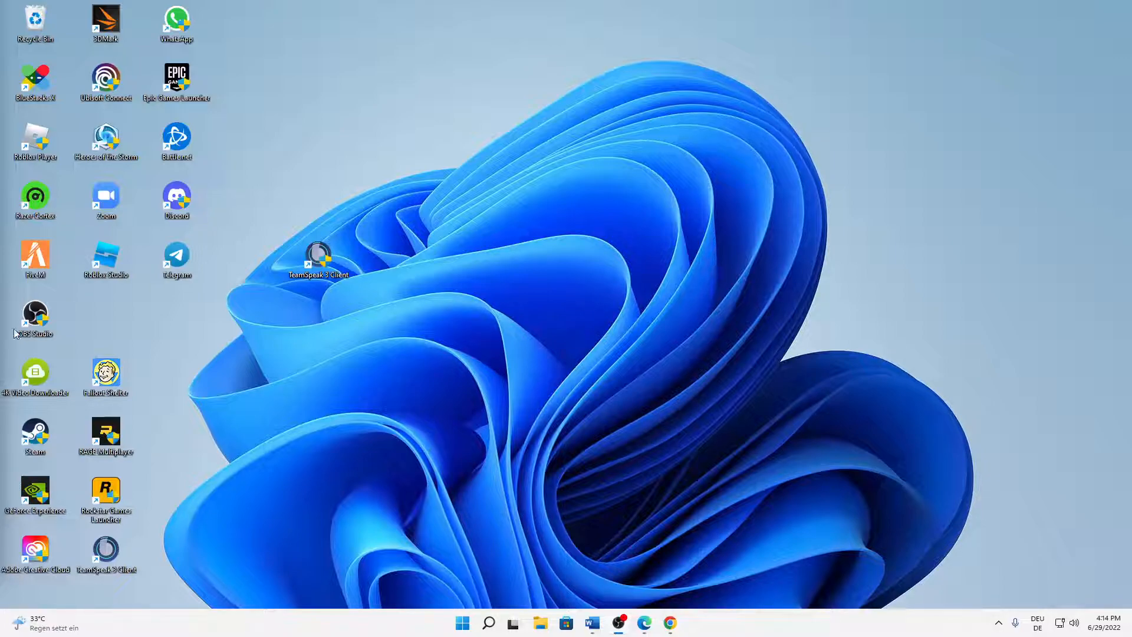
{"action": "mouse_move", "coordinate": [422, 259]}
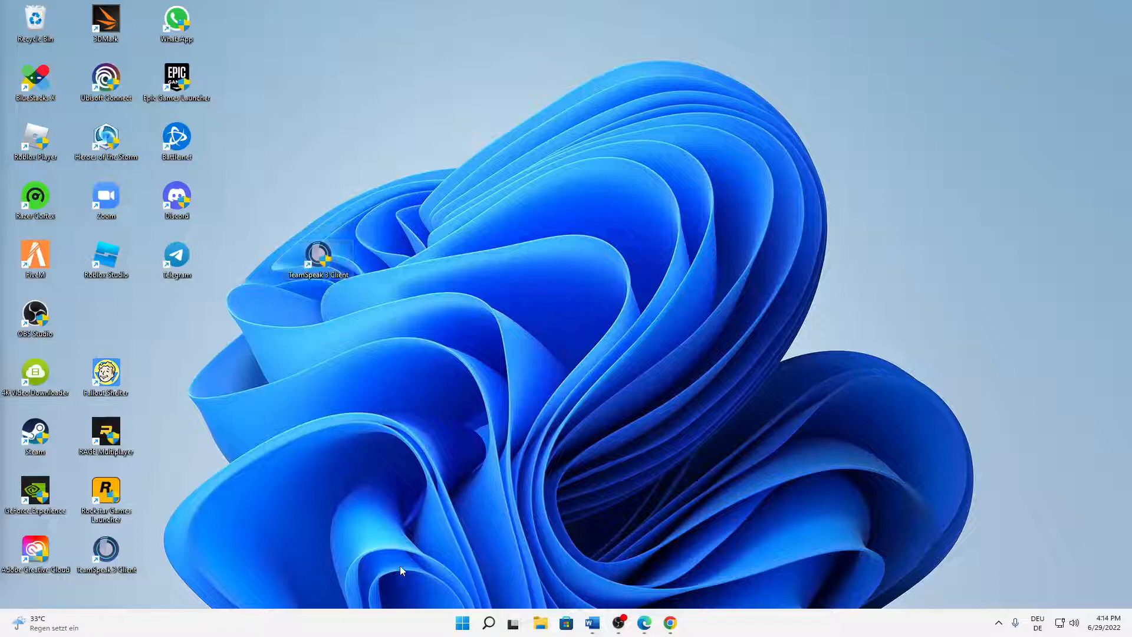
{"action": "mouse_move", "coordinate": [489, 623]}
{"action": "type", "text": "five"}
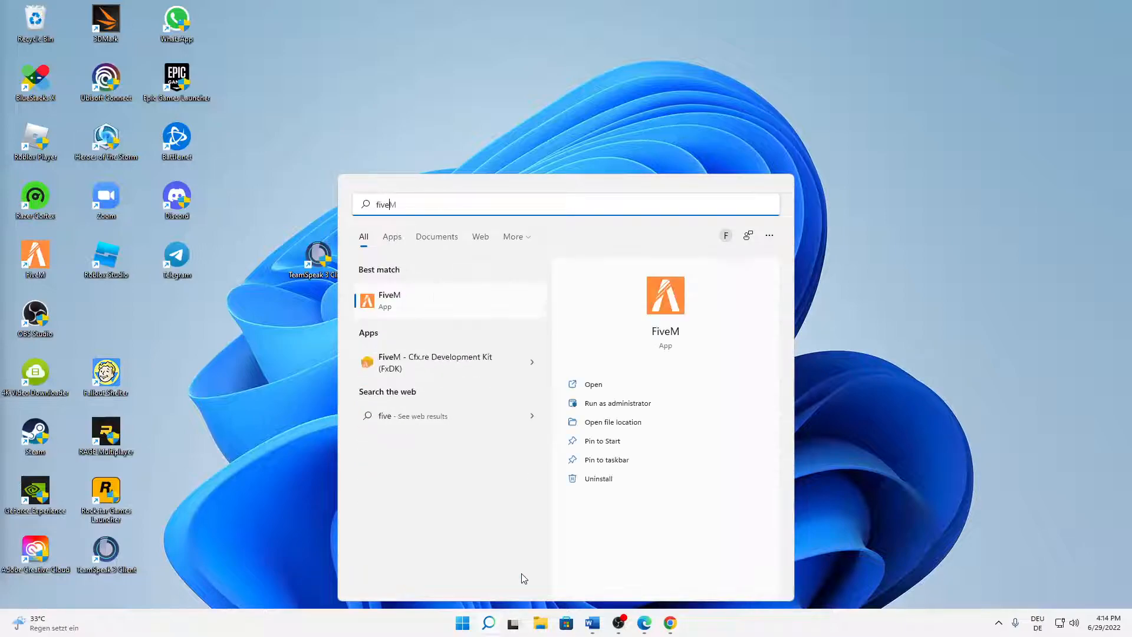
Step: Open the FiveM search result's file location in the Start Menu Programs folder
{"action": "right_click", "coordinate": [448, 299]}
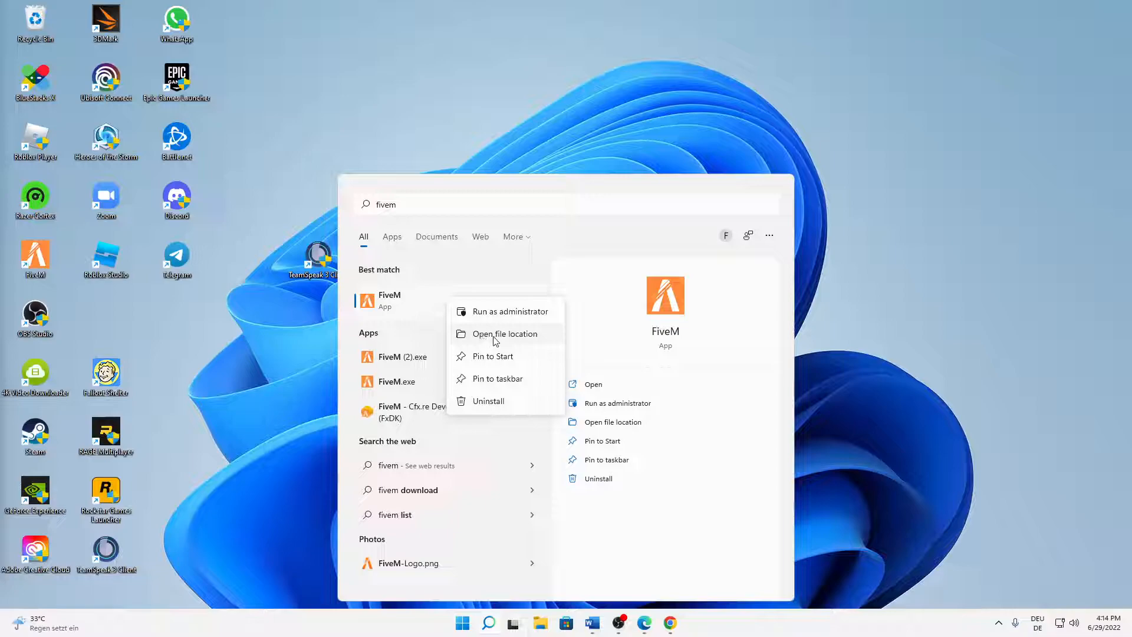
{"action": "left_click", "coordinate": [504, 334]}
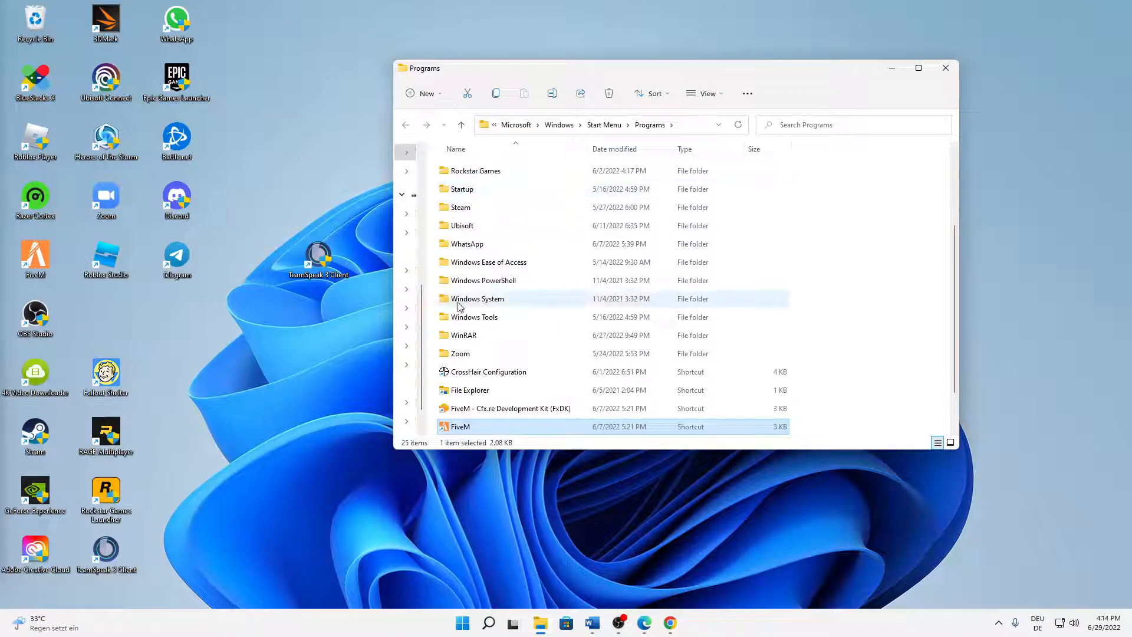
Step: Follow the FiveM shortcut to its install folder under AppData Local
{"action": "scroll", "scroll_direction": "down", "scroll_amount": 3}
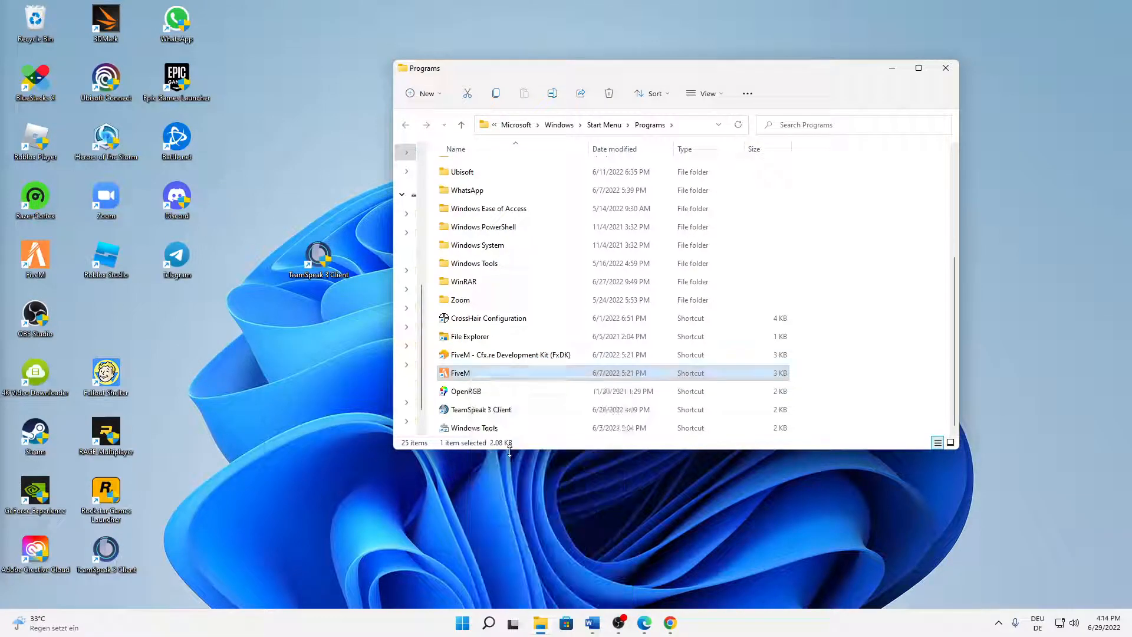
{"action": "double_click", "coordinate": [460, 373]}
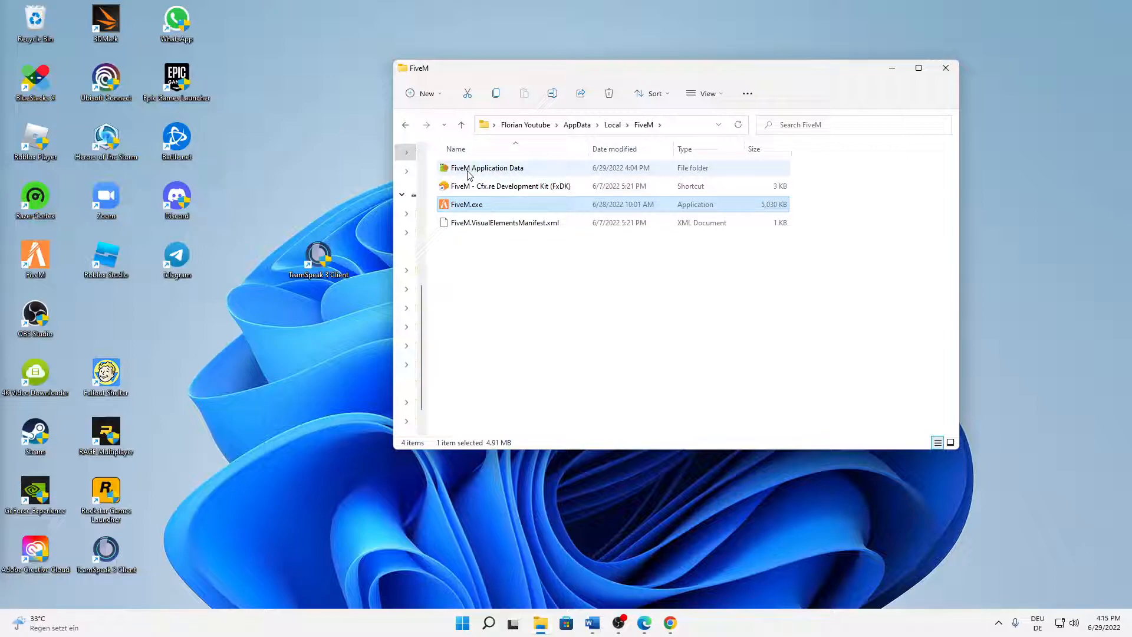
{"action": "mouse_move", "coordinate": [545, 174]}
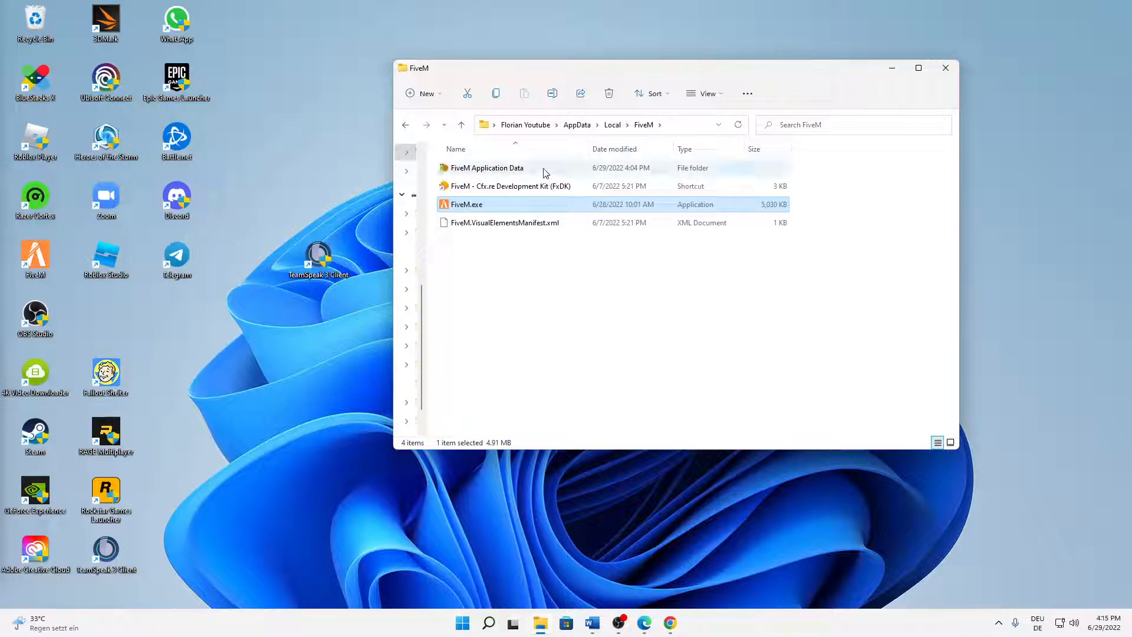
Step: Open FiveM Application Data and delete its crashes folder
{"action": "double_click", "coordinate": [486, 168]}
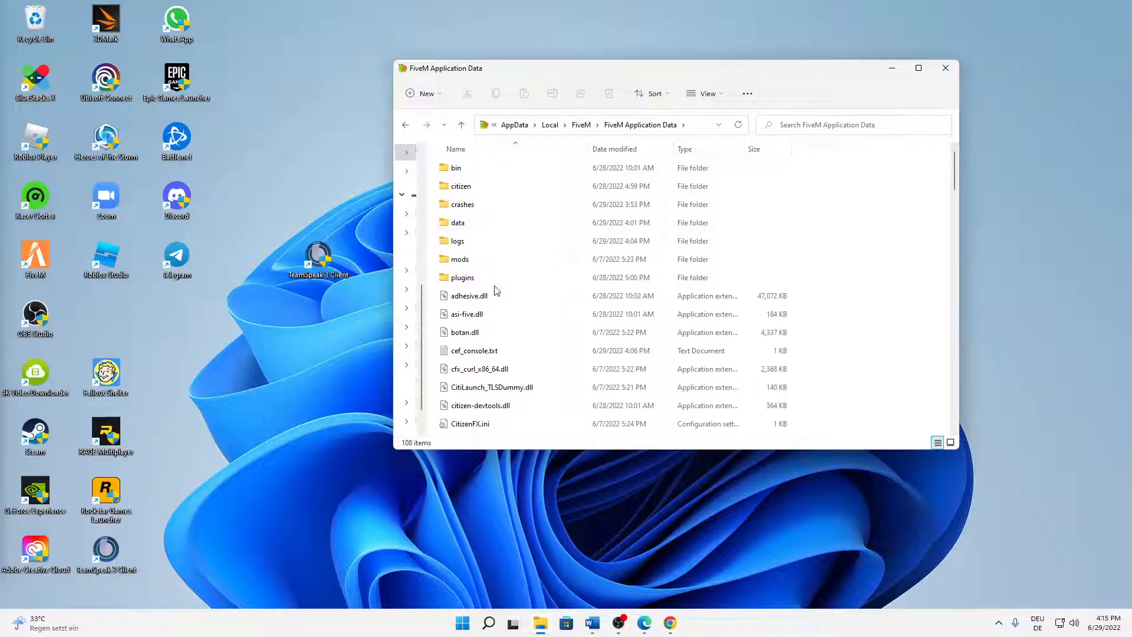
{"action": "left_click", "coordinate": [463, 205]}
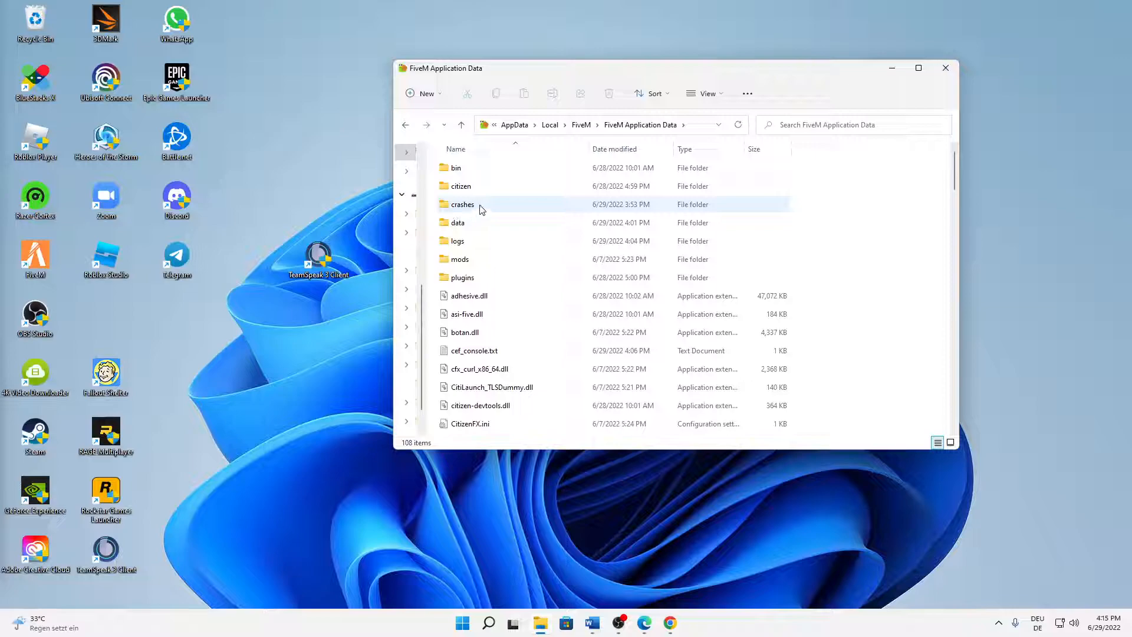
{"action": "left_click", "coordinate": [463, 205]}
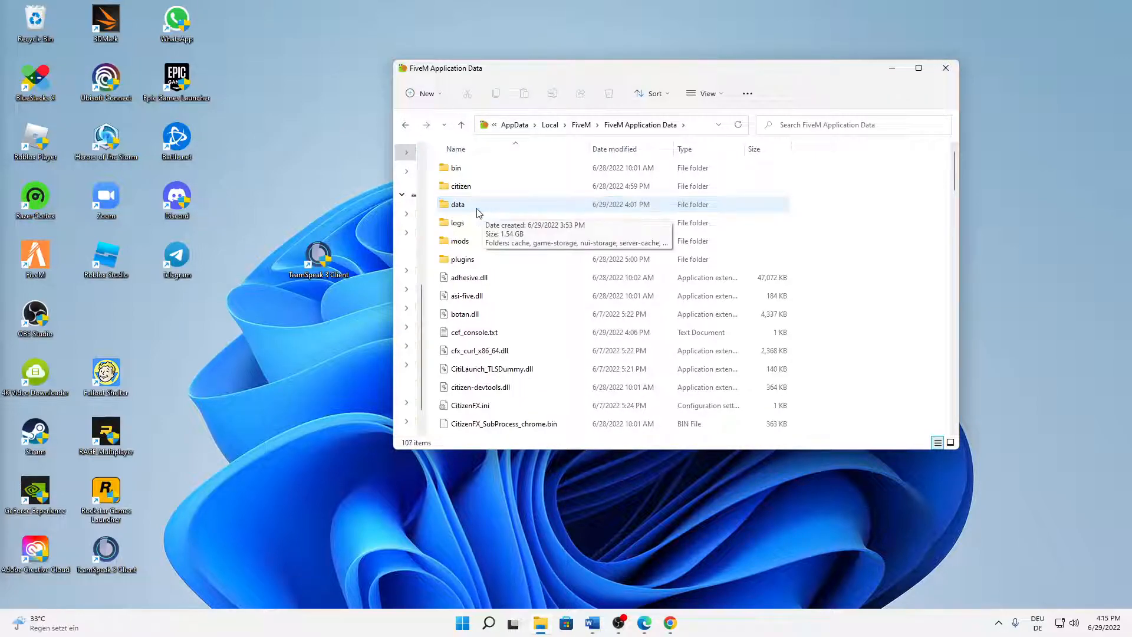
{"action": "mouse_move", "coordinate": [470, 212]}
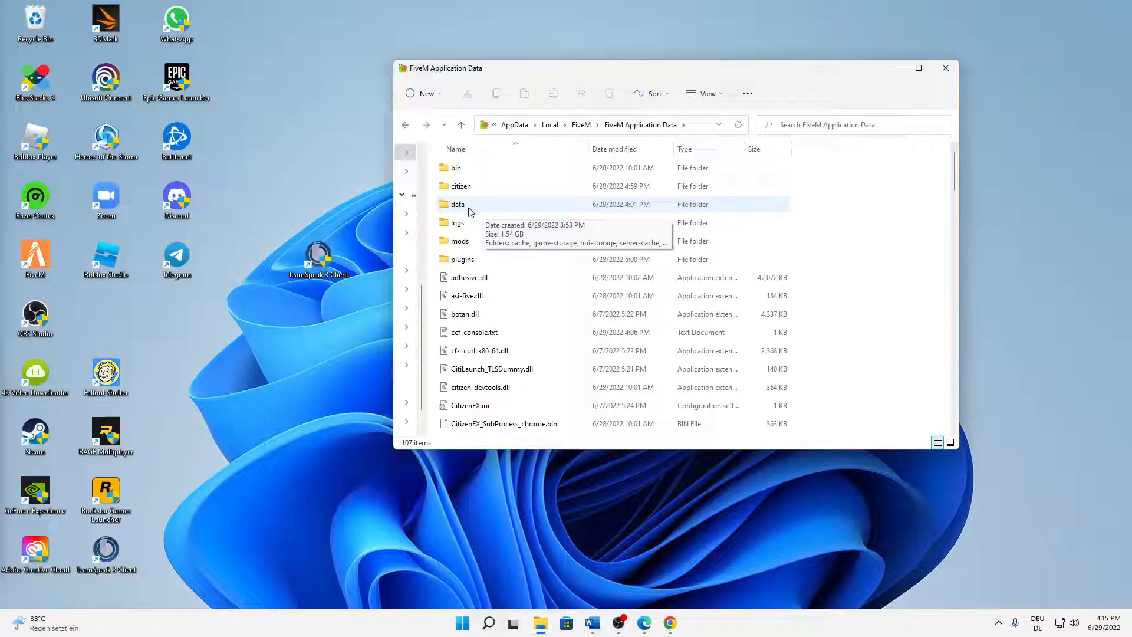
Step: Inside the data folder, delete all six items from cache, then return to data
{"action": "double_click", "coordinate": [457, 205]}
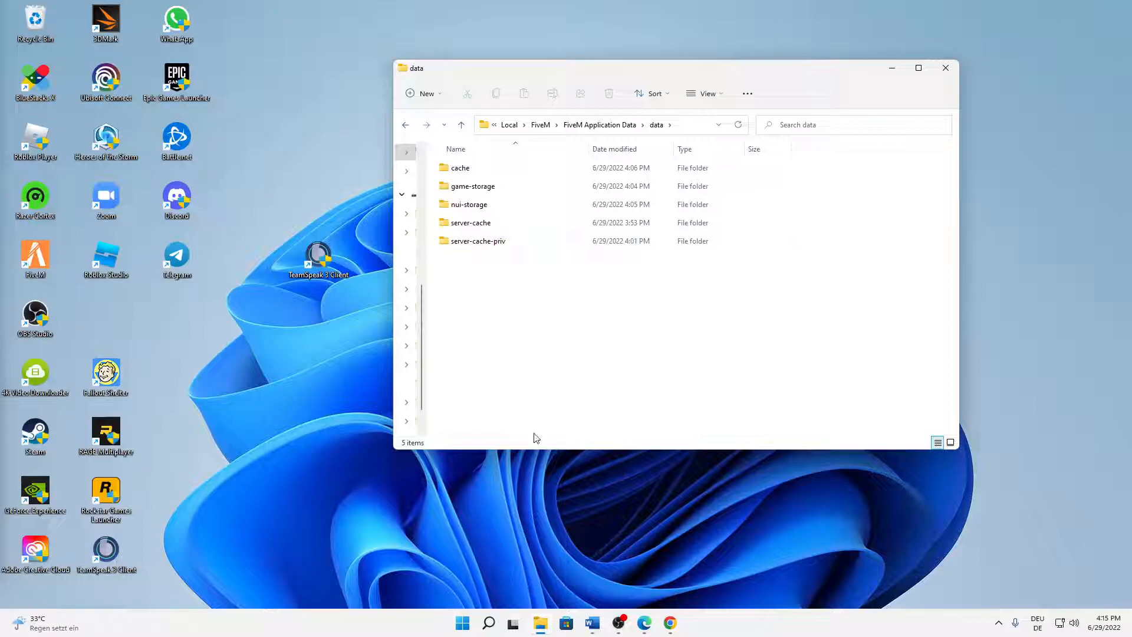
{"action": "mouse_move", "coordinate": [187, 368]}
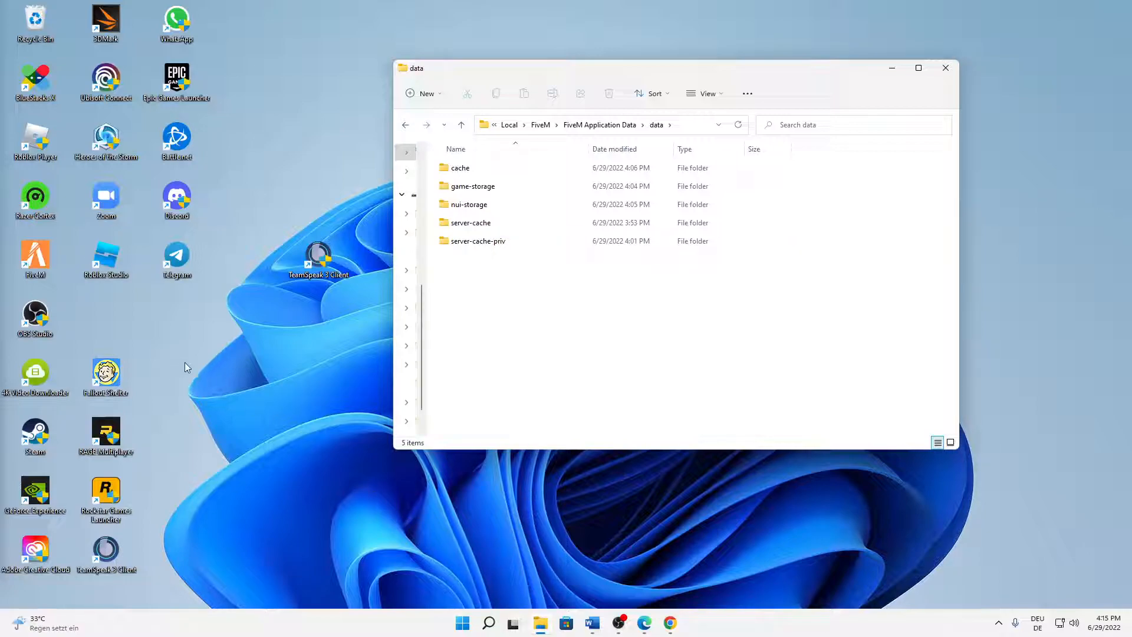
{"action": "mouse_move", "coordinate": [57, 269]}
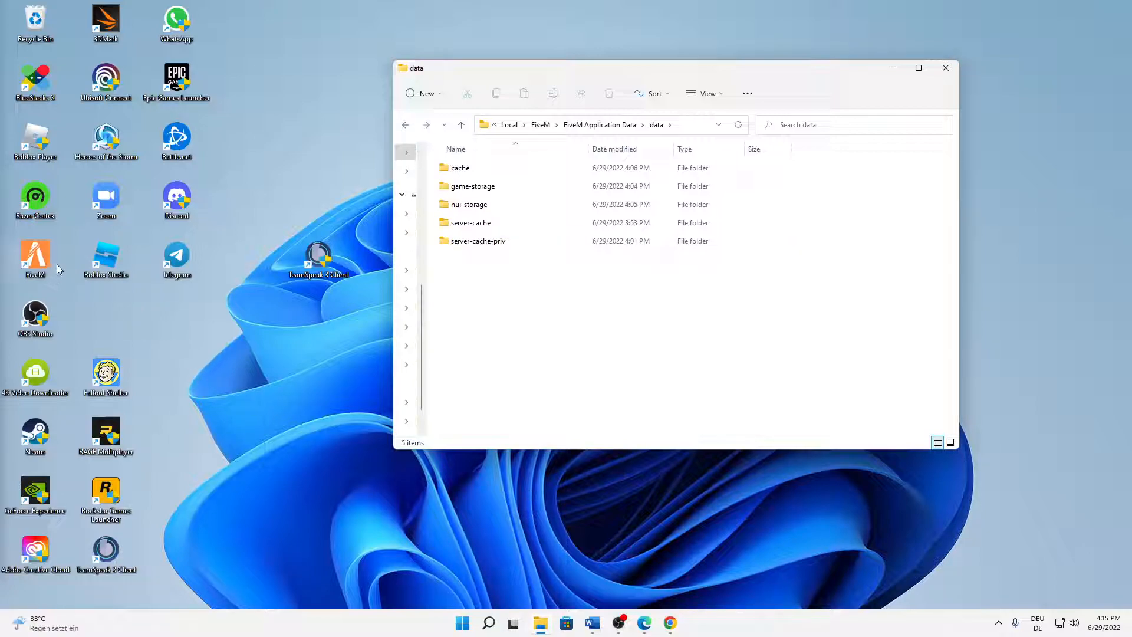
{"action": "mouse_move", "coordinate": [280, 296]}
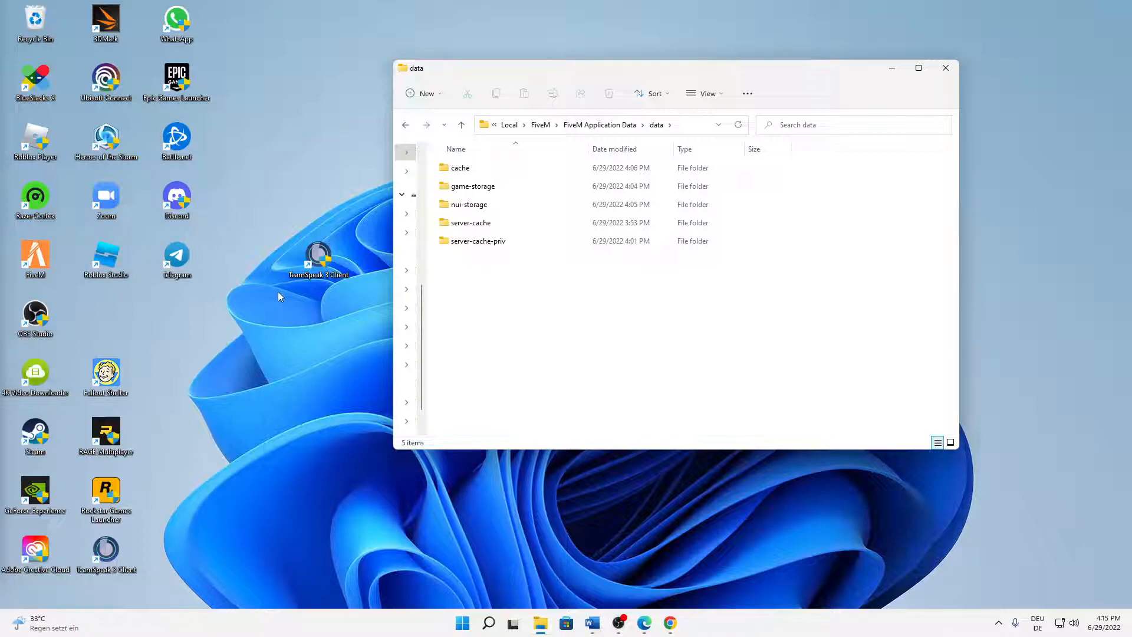
{"action": "left_click", "coordinate": [479, 241]}
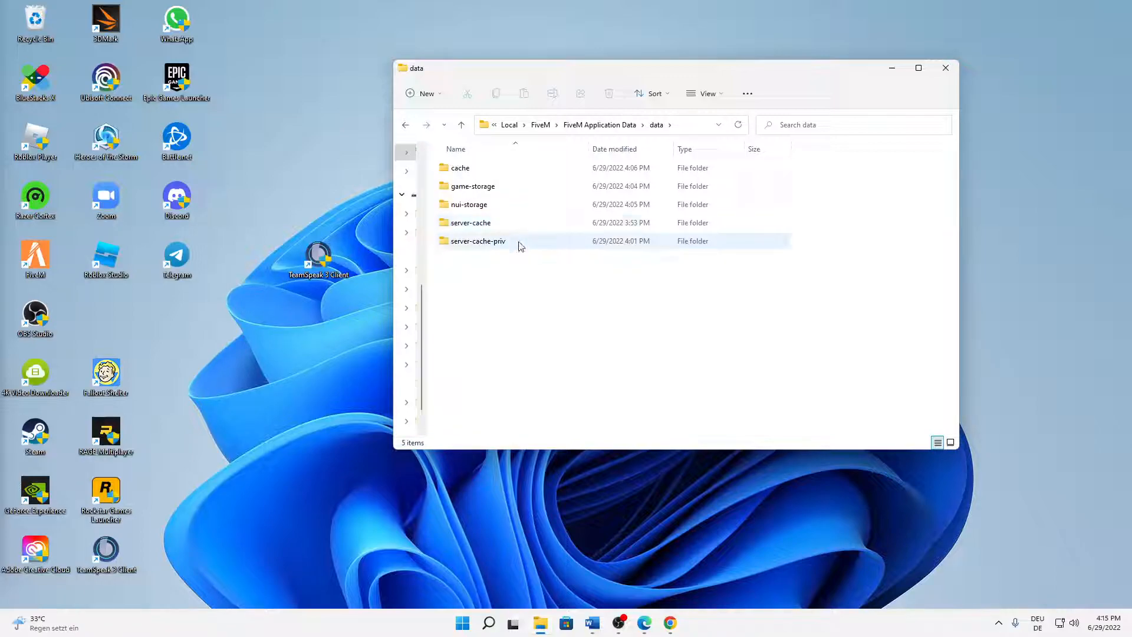
{"action": "left_click", "coordinate": [489, 623]}
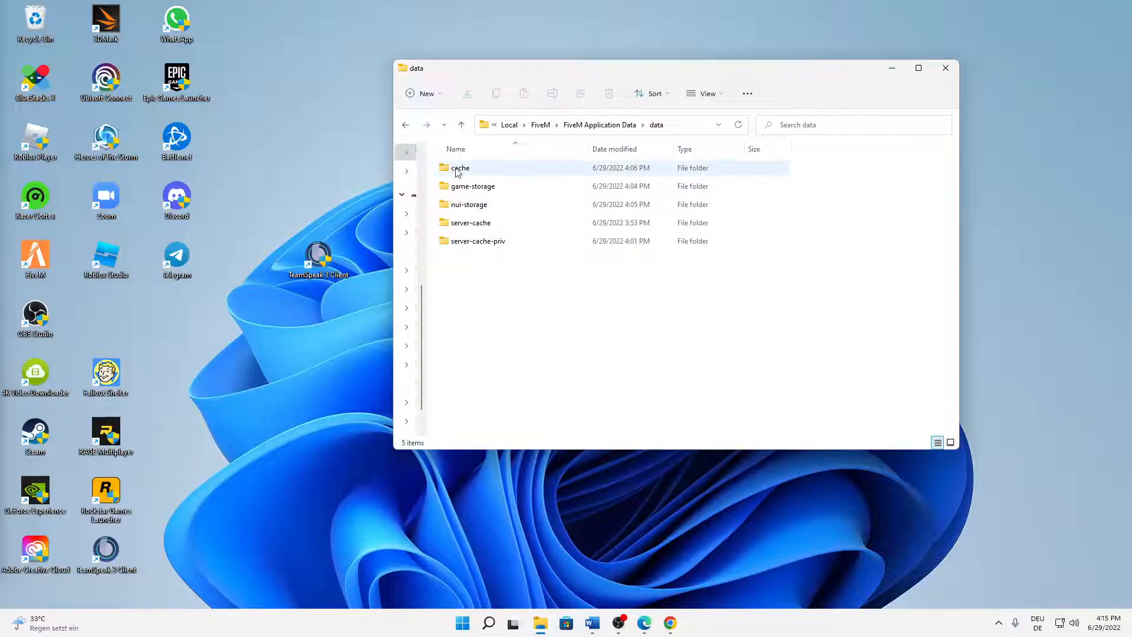
{"action": "left_click", "coordinate": [460, 167]}
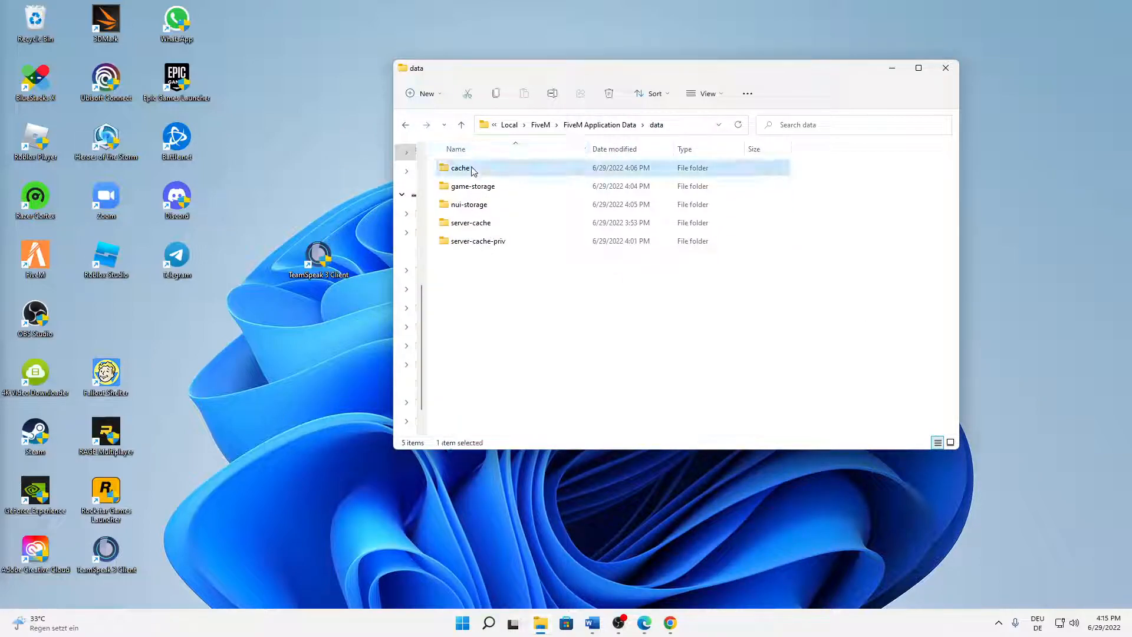
{"action": "double_click", "coordinate": [461, 167]}
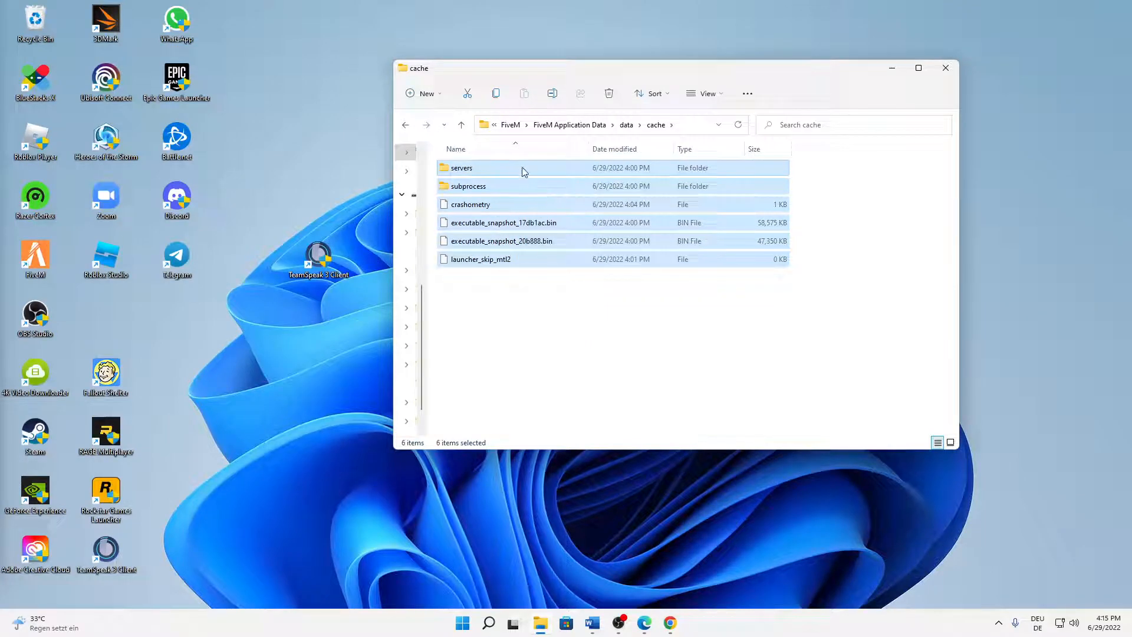
{"action": "mouse_move", "coordinate": [564, 274]}
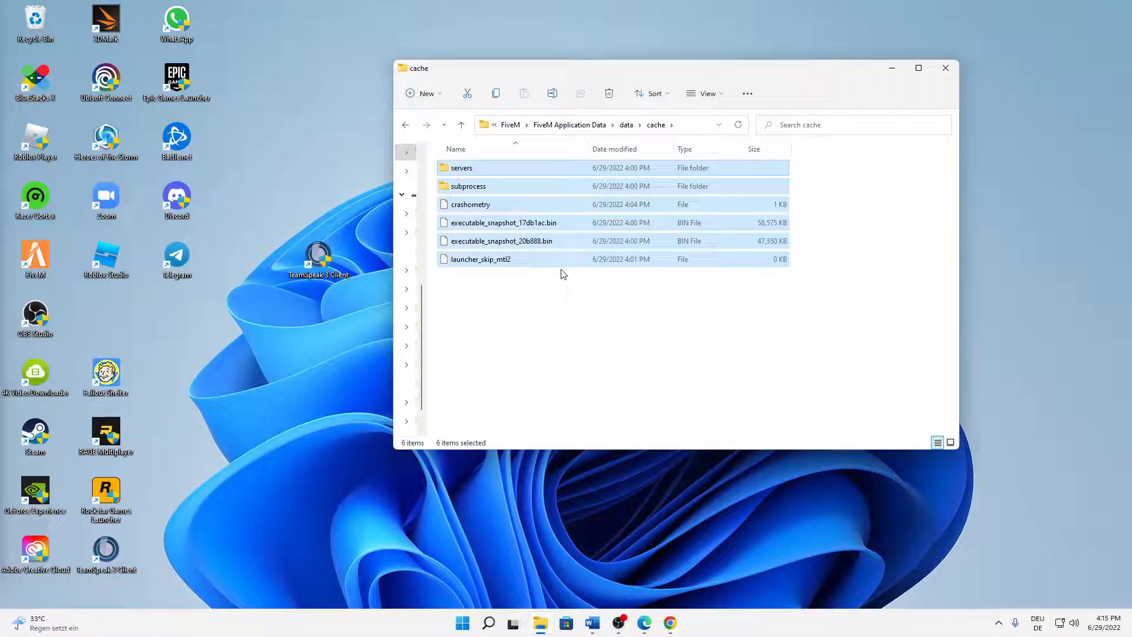
{"action": "left_click", "coordinate": [608, 93]}
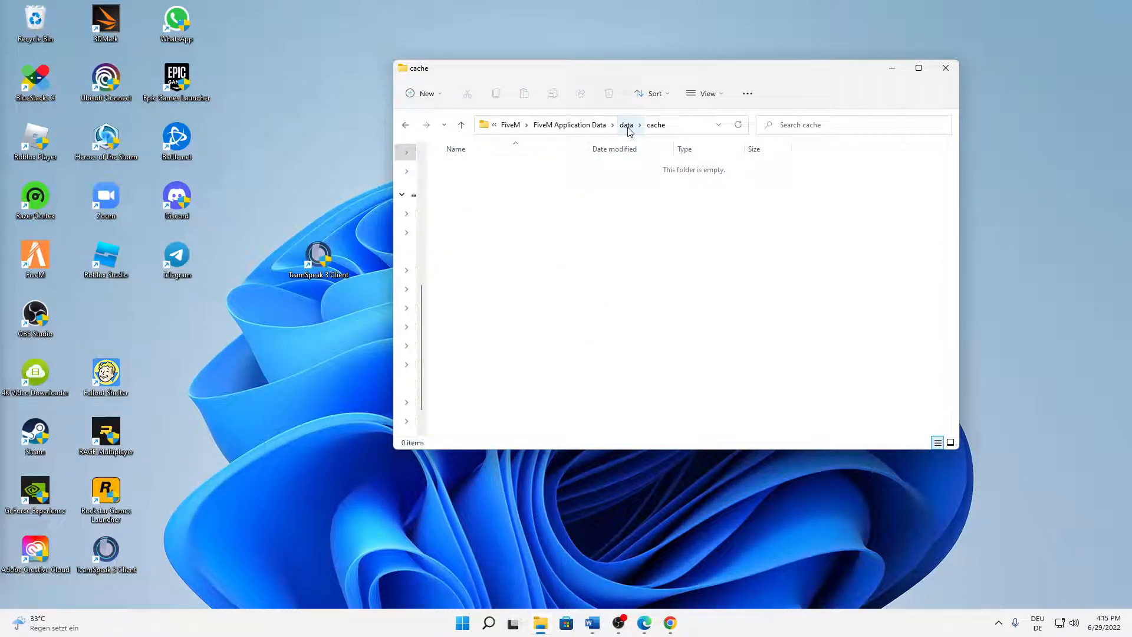
{"action": "left_click", "coordinate": [627, 125]}
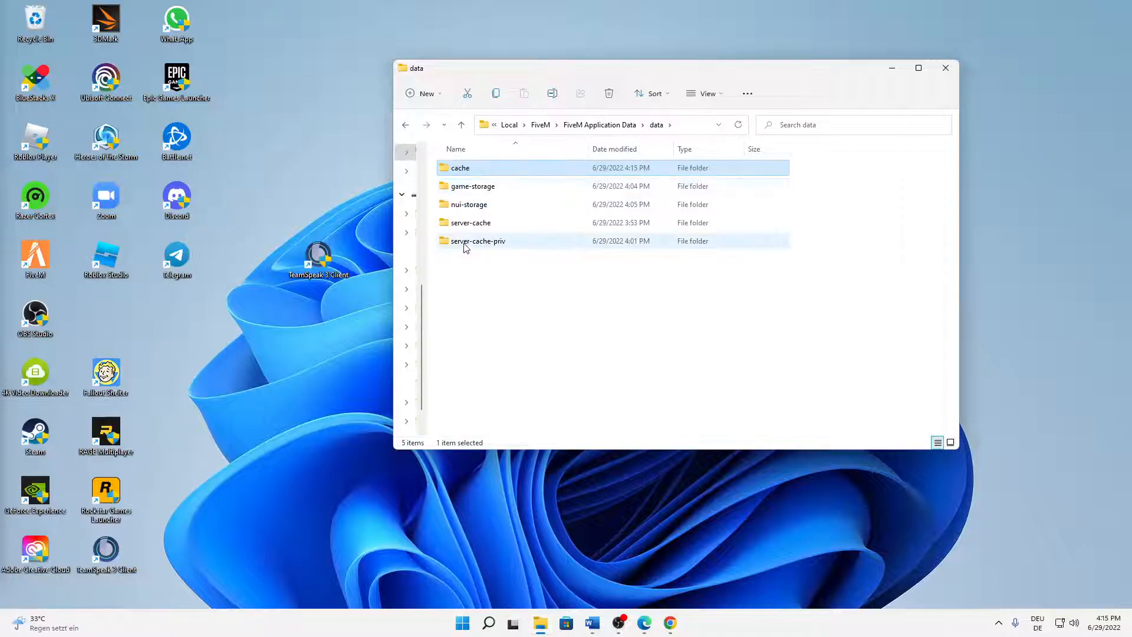
{"action": "mouse_move", "coordinate": [471, 223]}
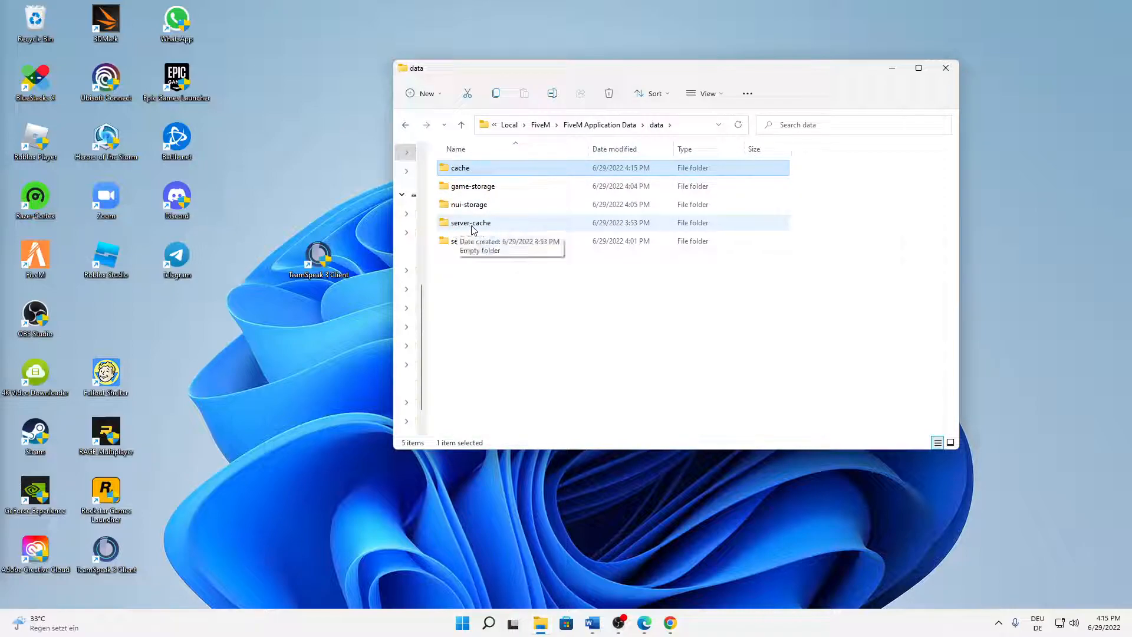
Step: Confirm server-cache is already empty and return to FiveM Application Data
{"action": "double_click", "coordinate": [470, 222]}
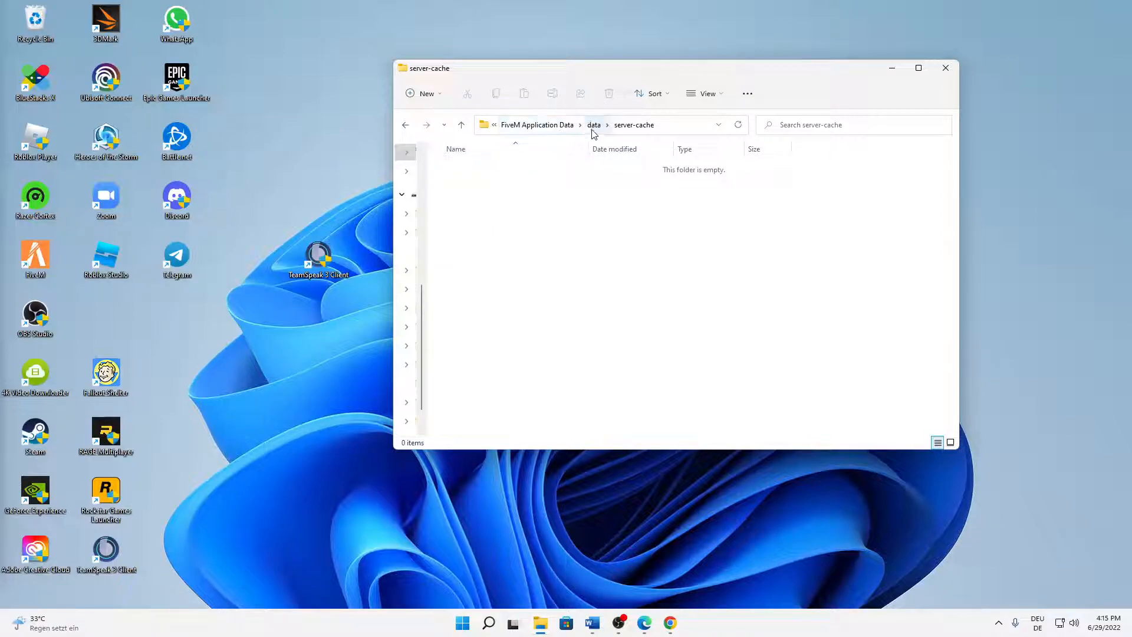
{"action": "left_click", "coordinate": [537, 124]}
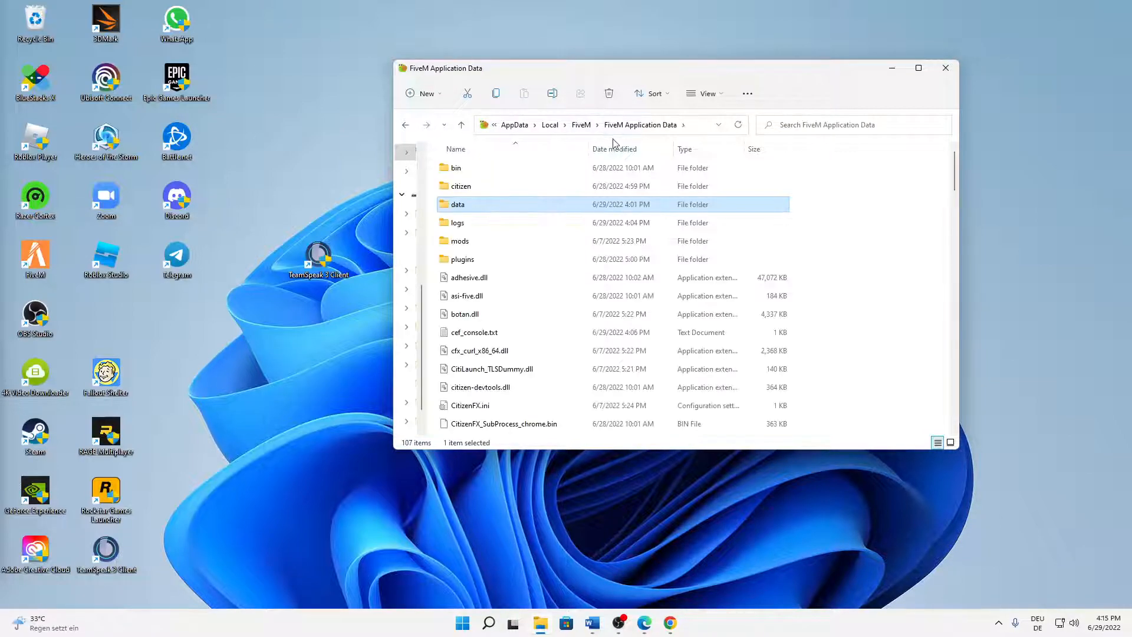
{"action": "mouse_move", "coordinate": [641, 141]}
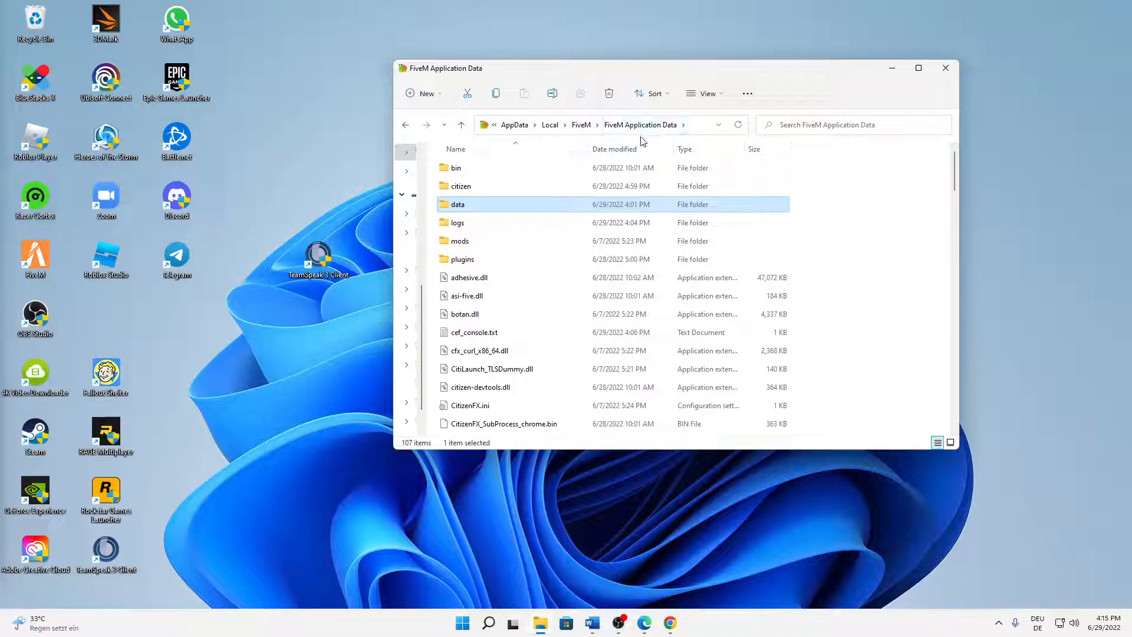
{"action": "mouse_move", "coordinate": [457, 223]}
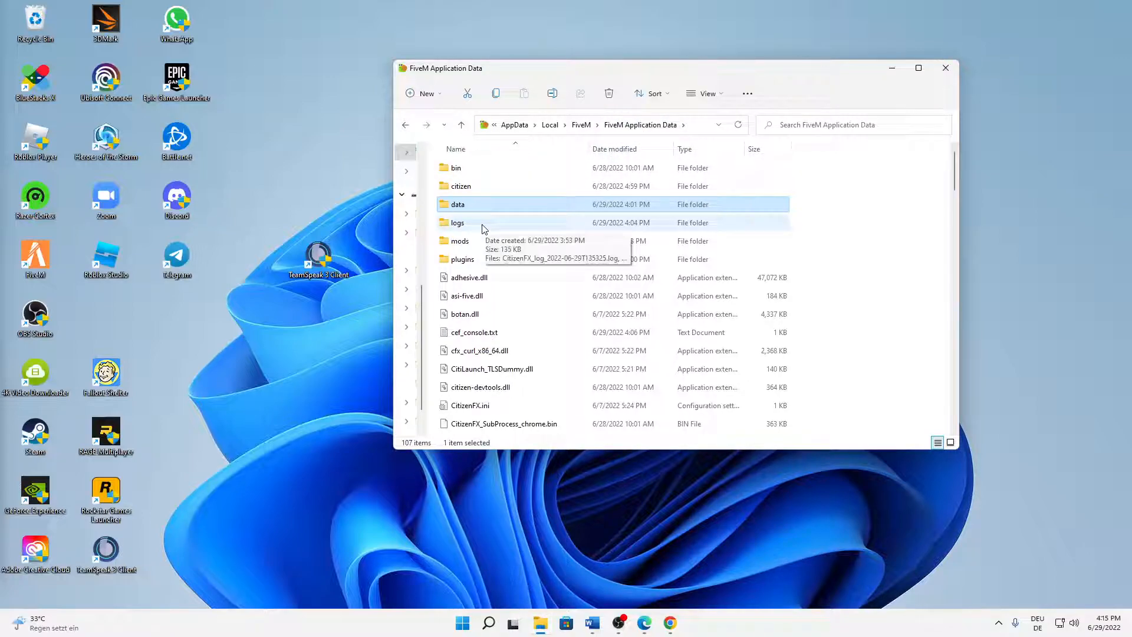
Step: Open the logs folder and delete both CitizenFX log files
{"action": "double_click", "coordinate": [459, 223]}
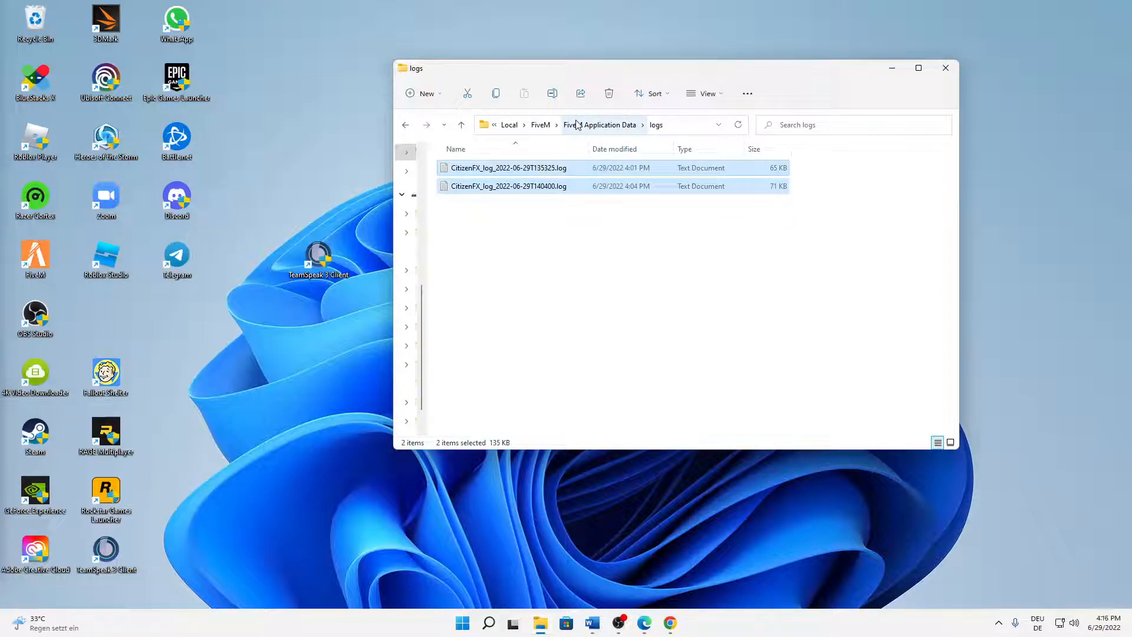
{"action": "left_click", "coordinate": [609, 93]}
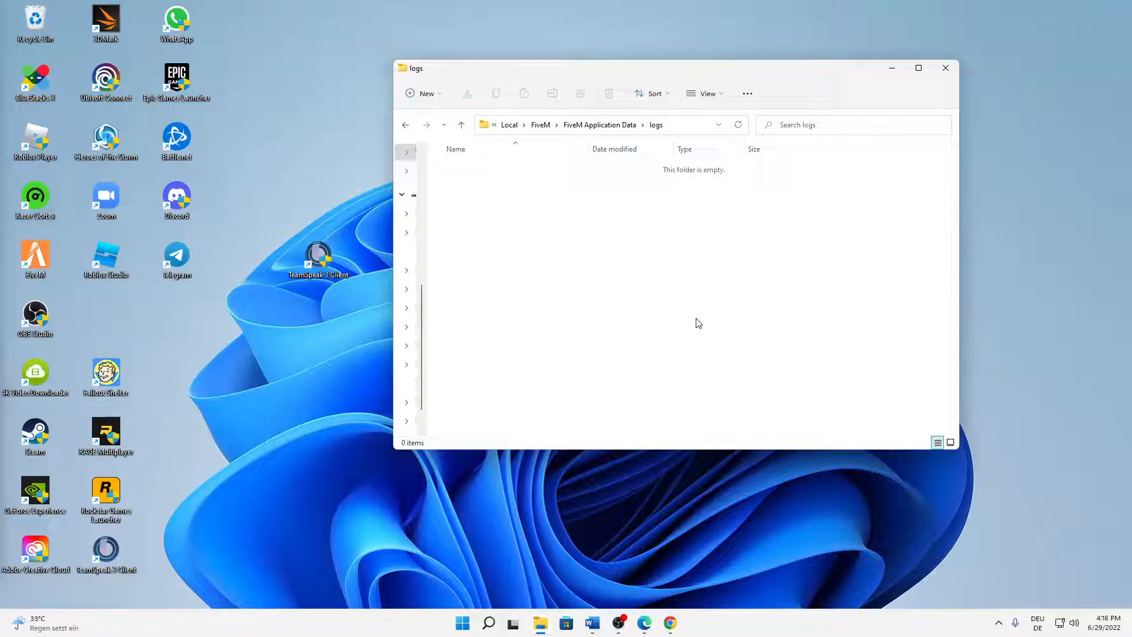
{"action": "mouse_move", "coordinate": [753, 213]}
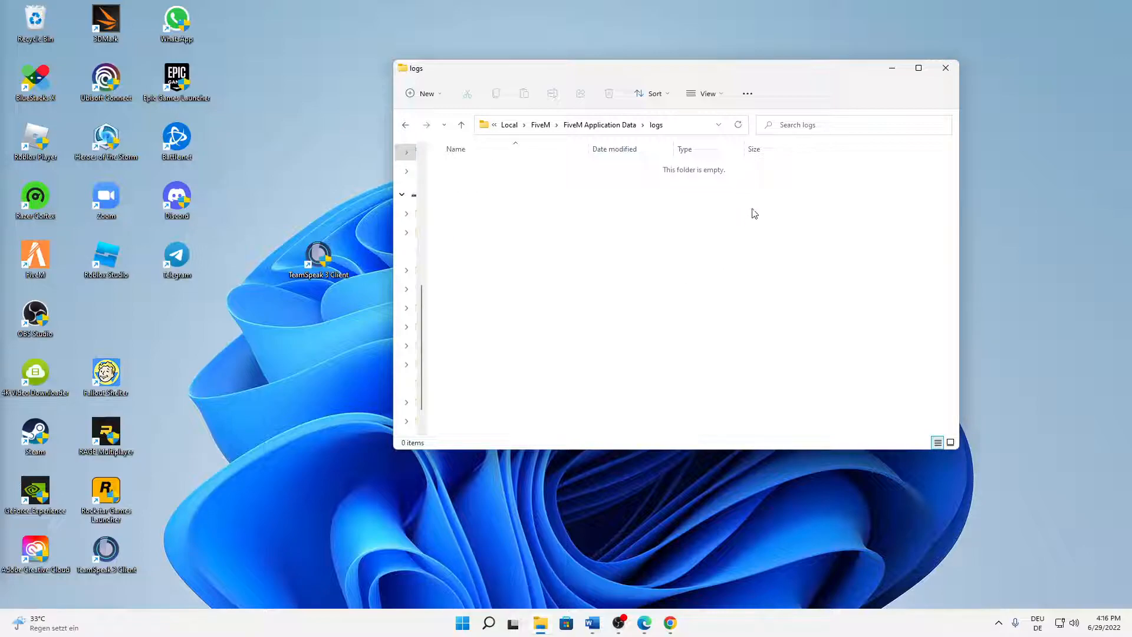
{"action": "mouse_move", "coordinate": [612, 249]}
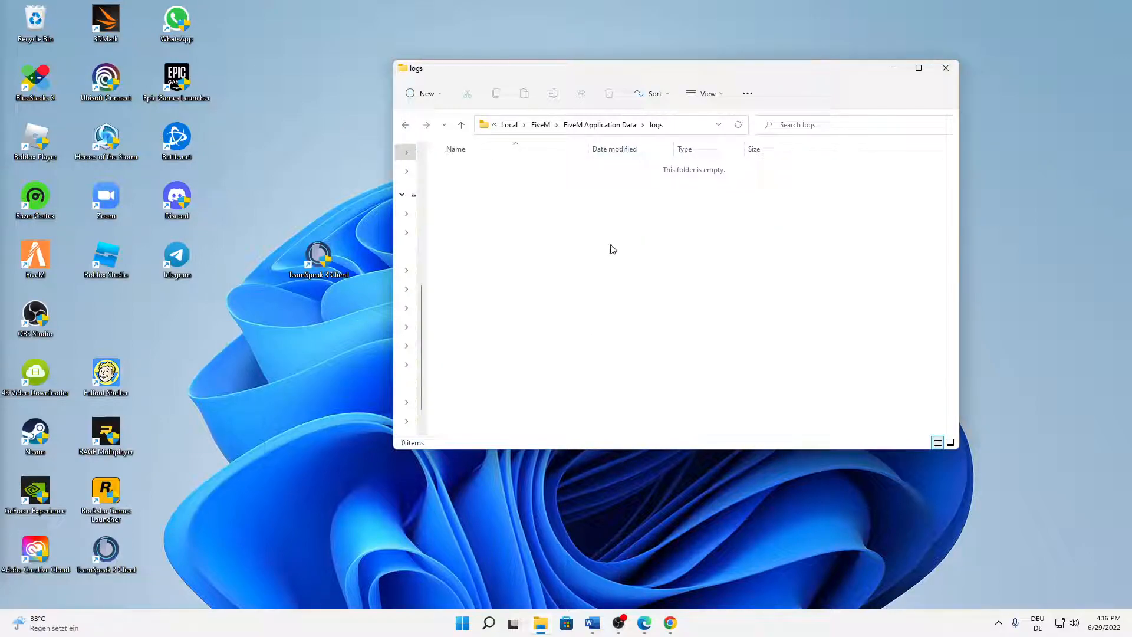
{"action": "mouse_move", "coordinate": [614, 206]}
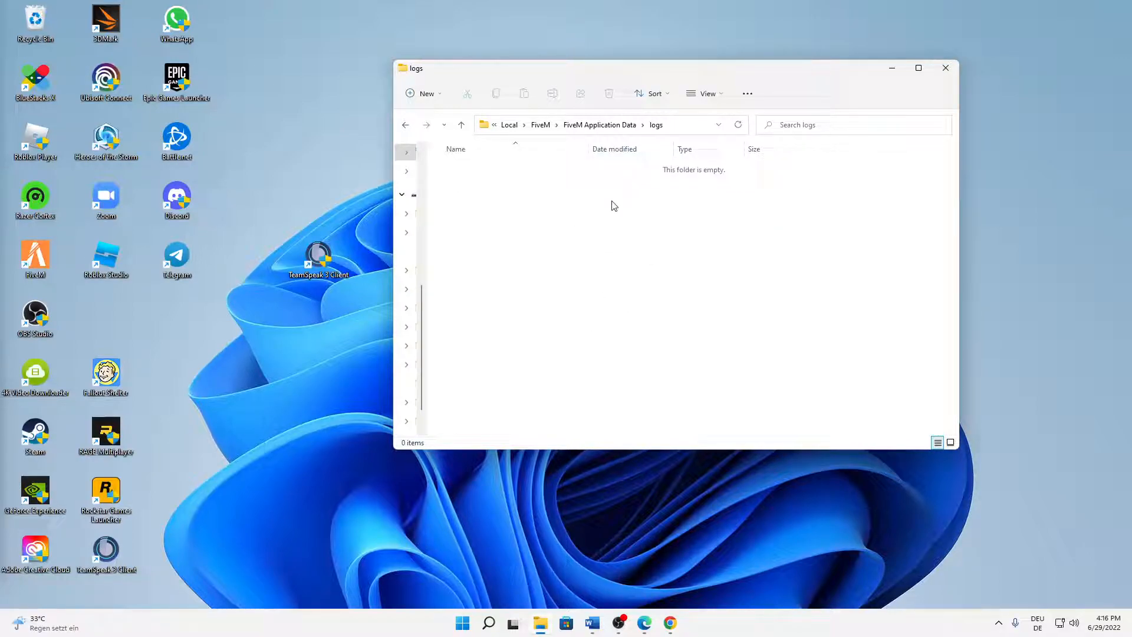
{"action": "mouse_move", "coordinate": [945, 67]}
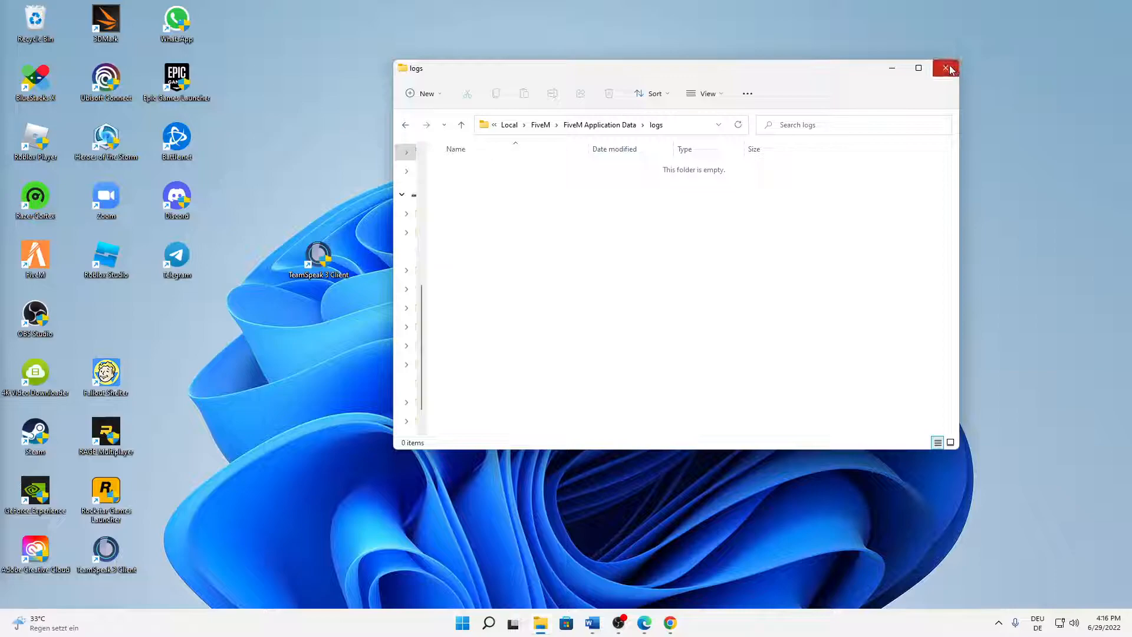
Step: Close the File Explorer window with its X button
{"action": "left_click", "coordinate": [946, 68]}
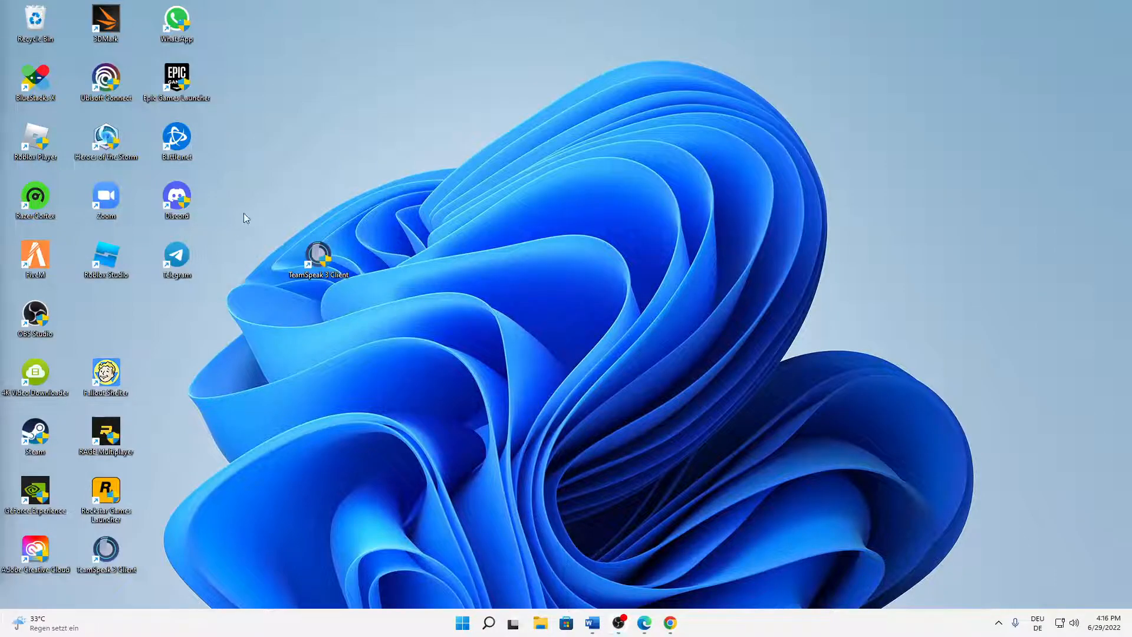
{"action": "mouse_move", "coordinate": [163, 536]}
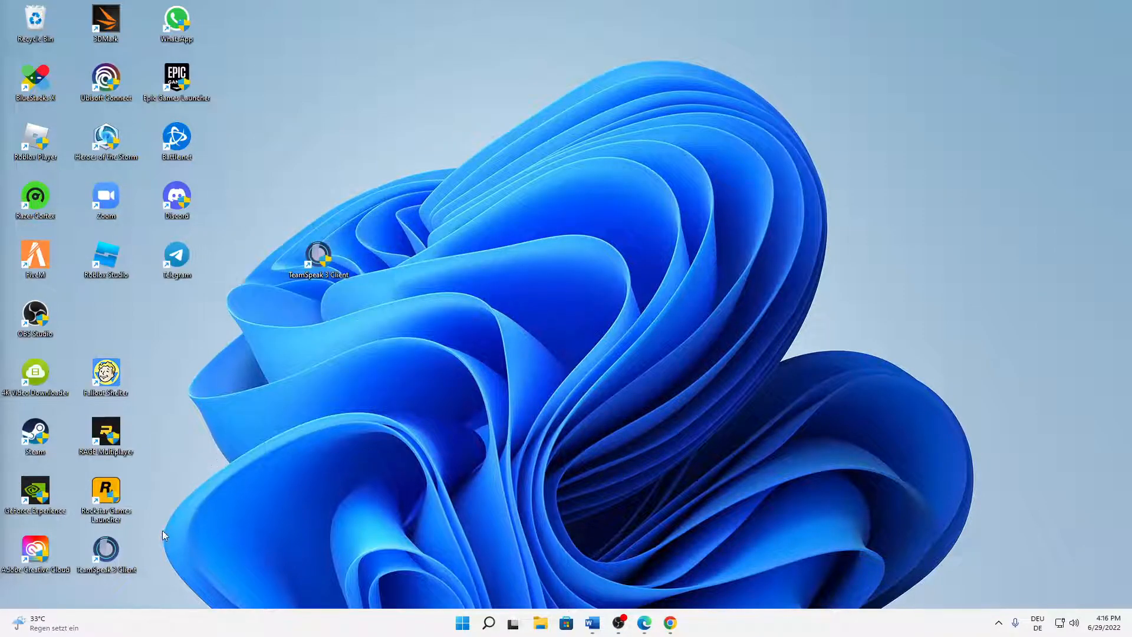
{"action": "mouse_move", "coordinate": [488, 404]}
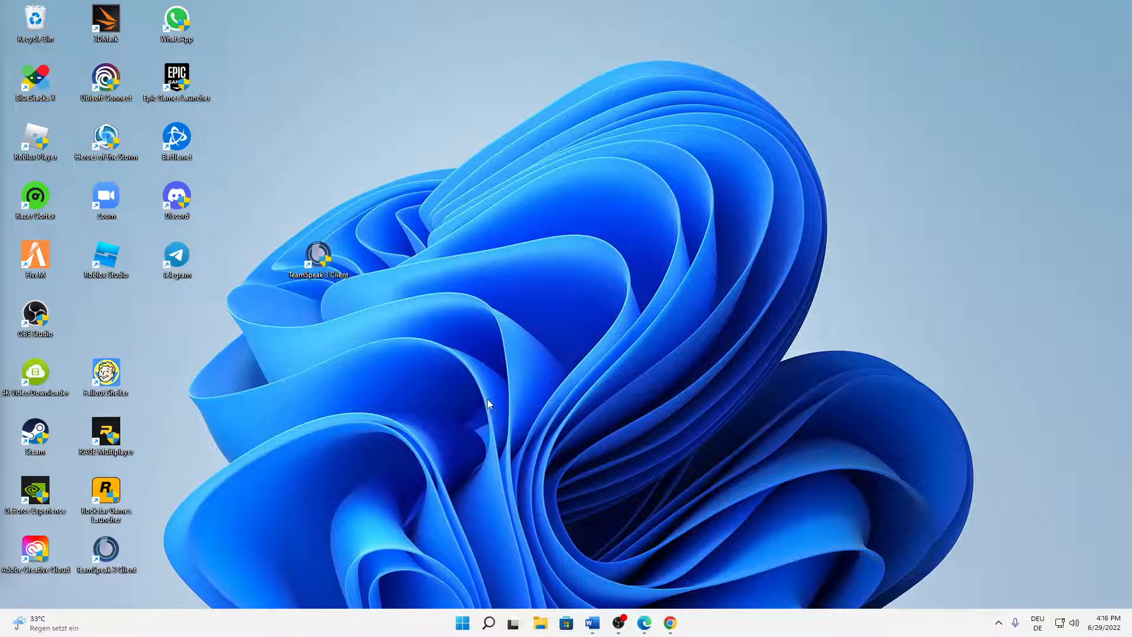
{"action": "mouse_move", "coordinate": [564, 288]}
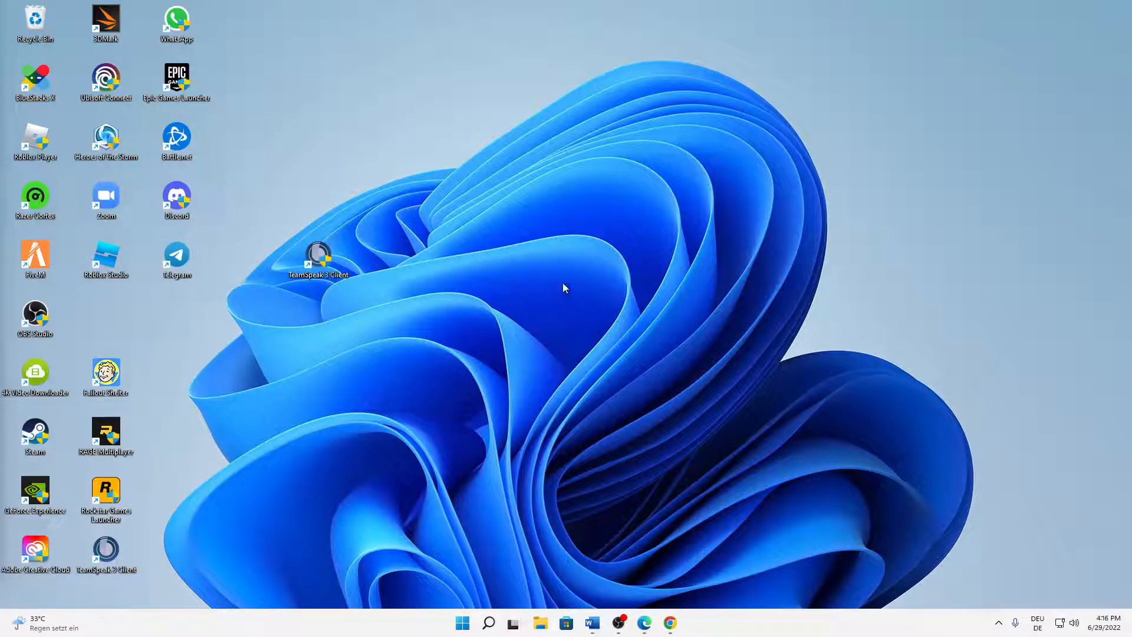
{"action": "mouse_move", "coordinate": [710, 312]}
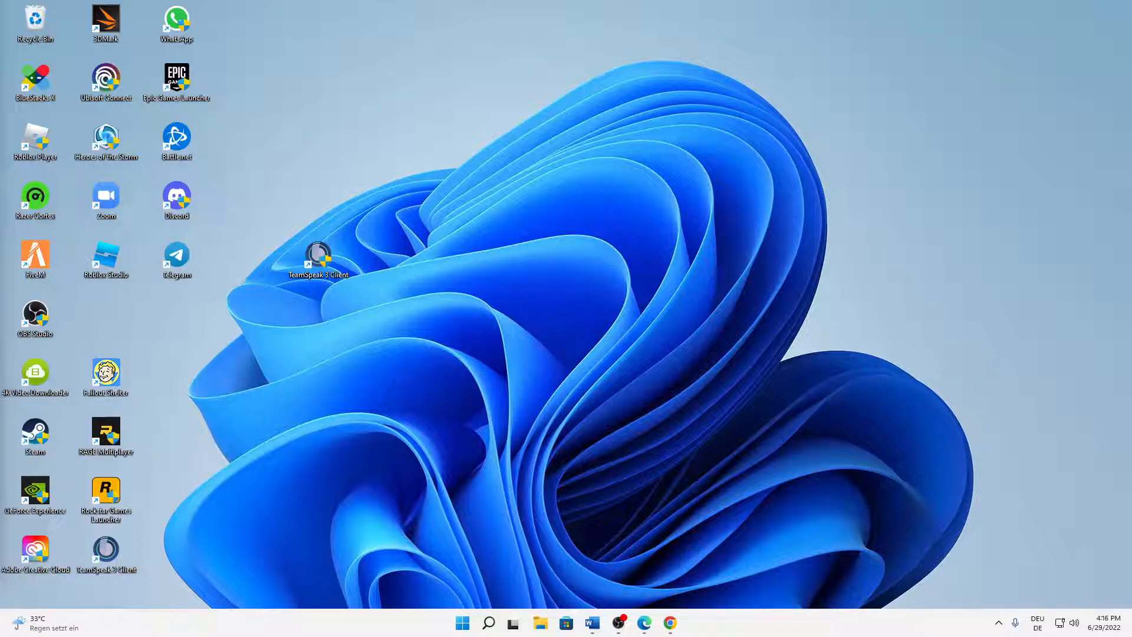
{"action": "mouse_move", "coordinate": [172, 402]}
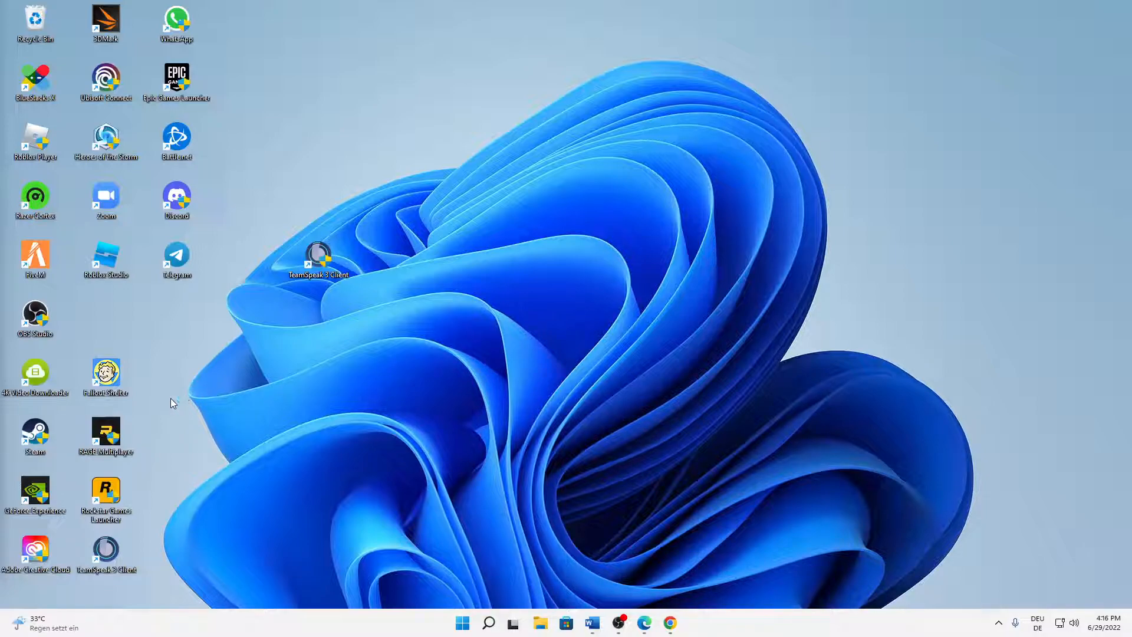
{"action": "mouse_move", "coordinate": [171, 404]}
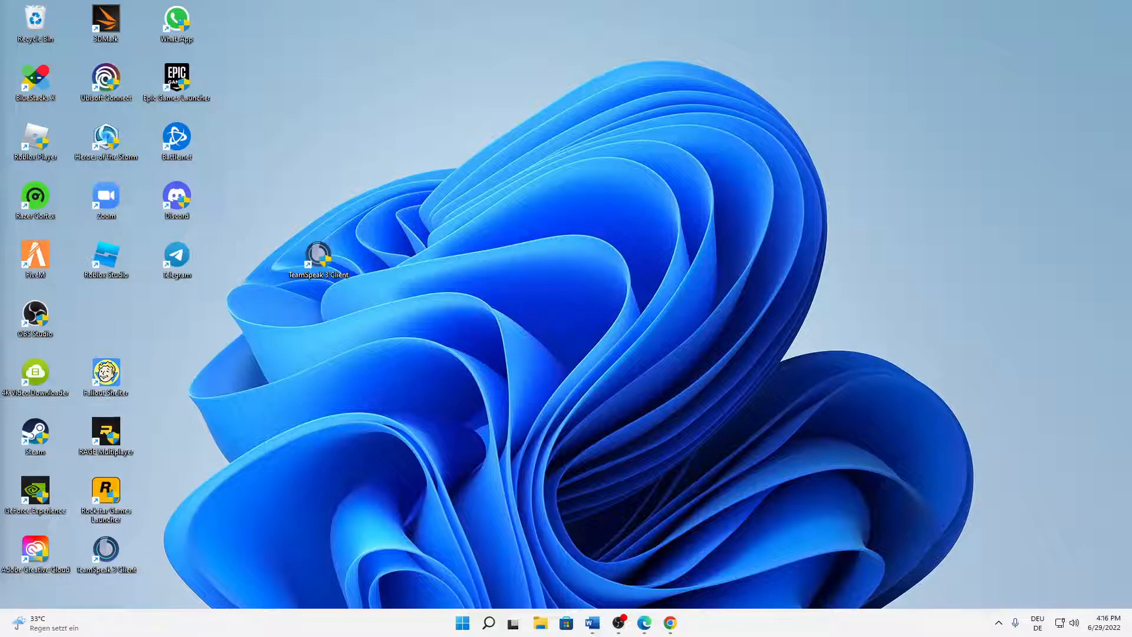